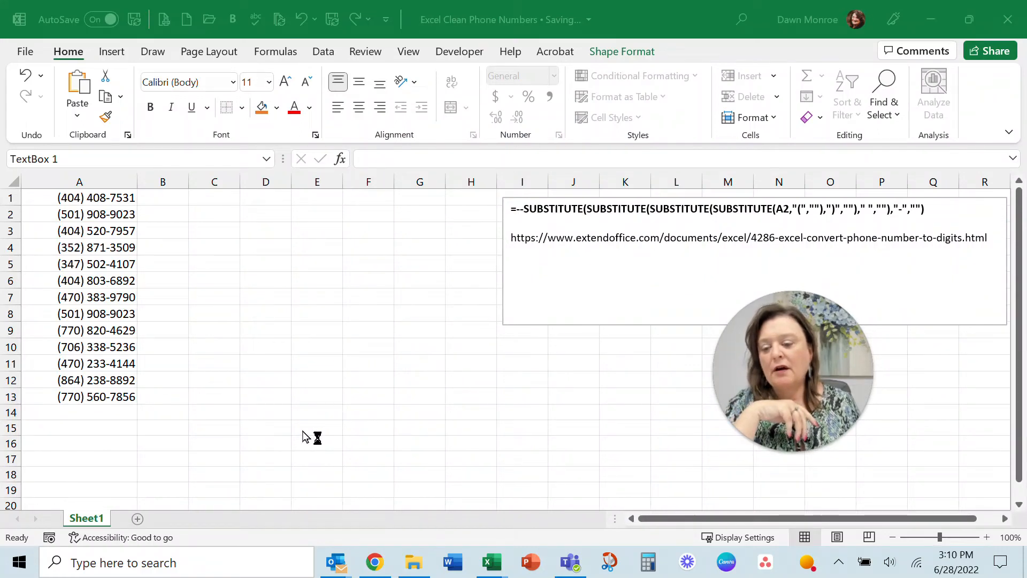
mouse_move(252, 374)
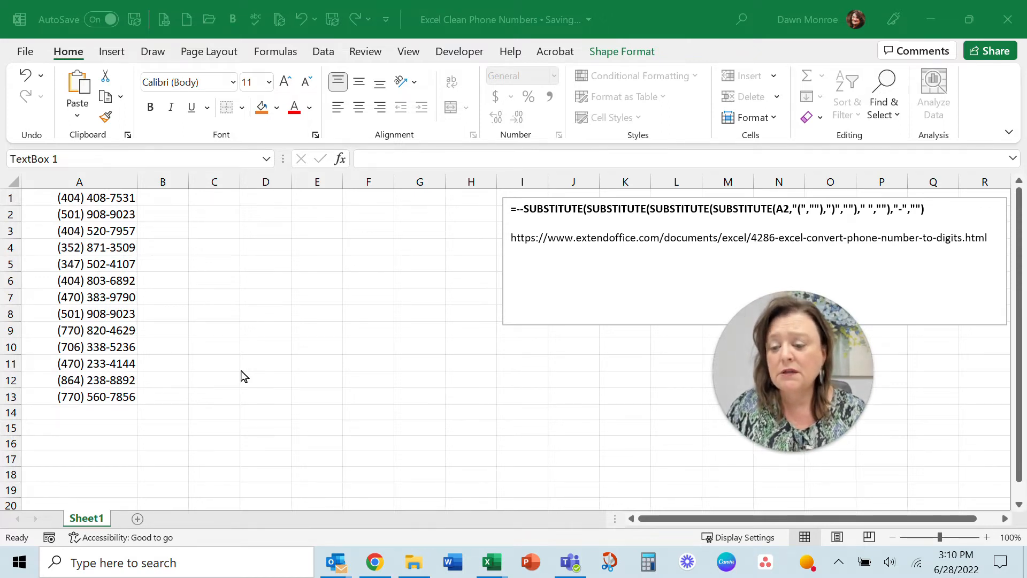
mouse_move(118, 239)
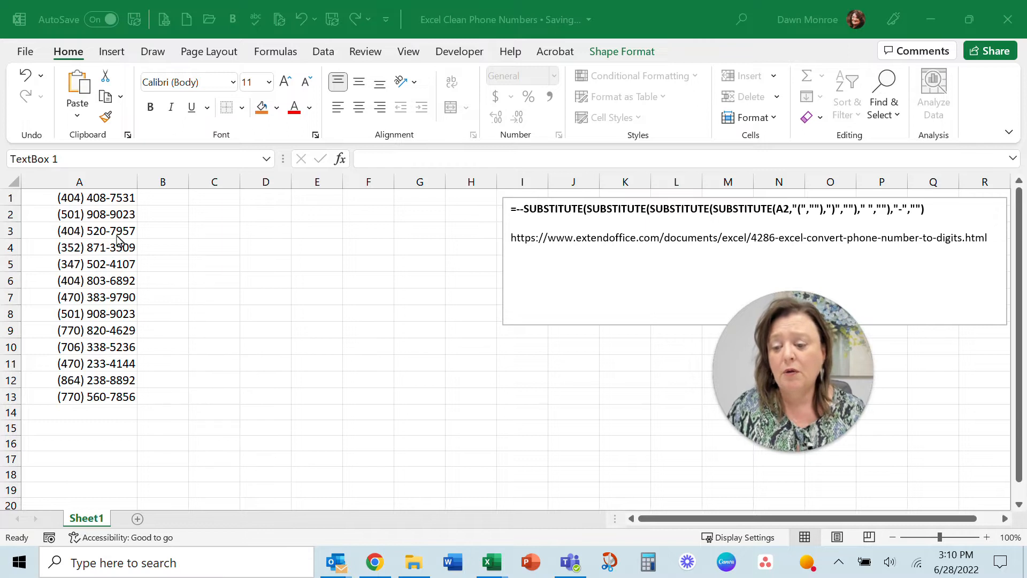
Select the SUBSTITUTE formula note and inspect the stored values of cells A1 and A2.
click(753, 262)
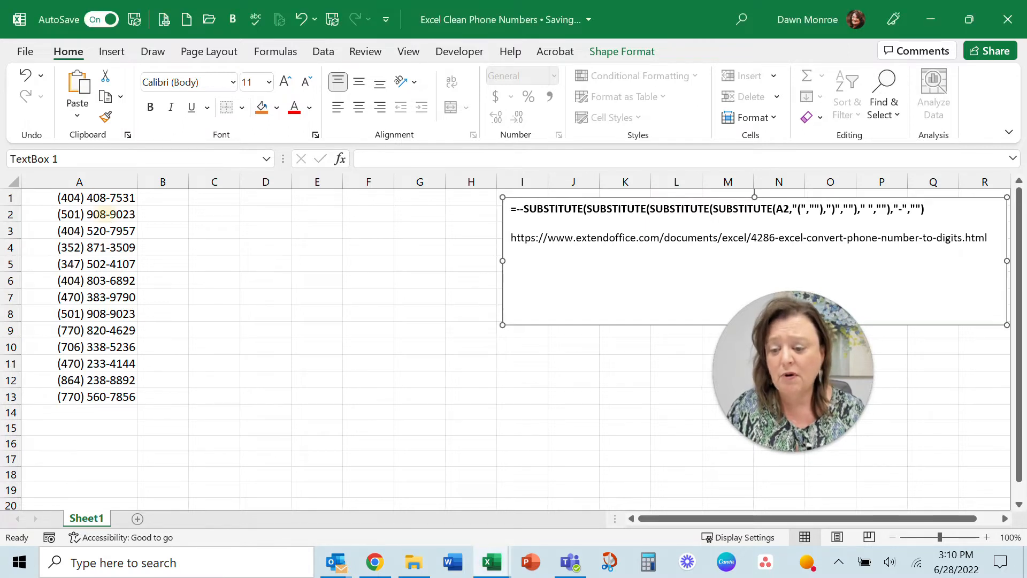
click(96, 198)
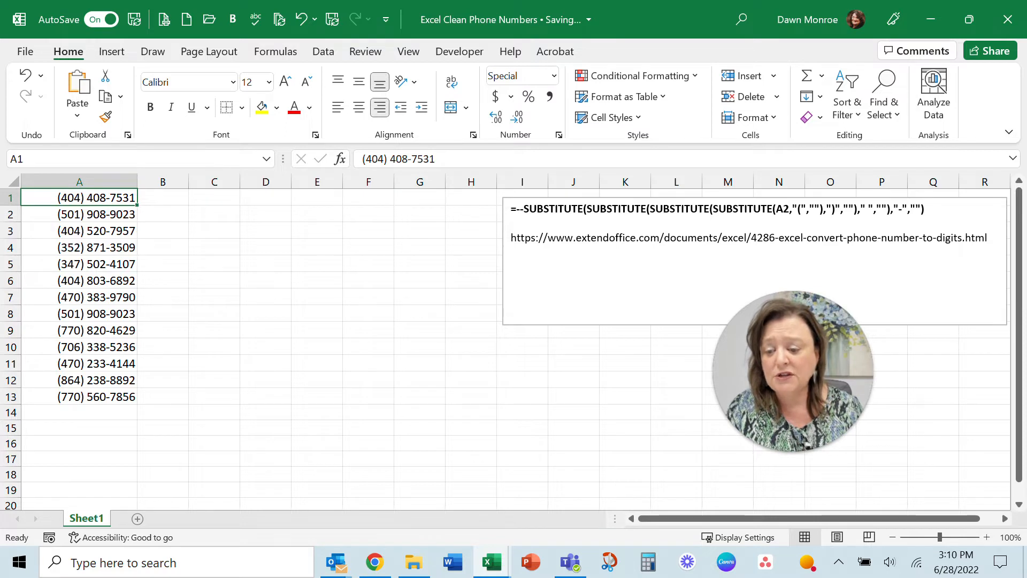
click(79, 213)
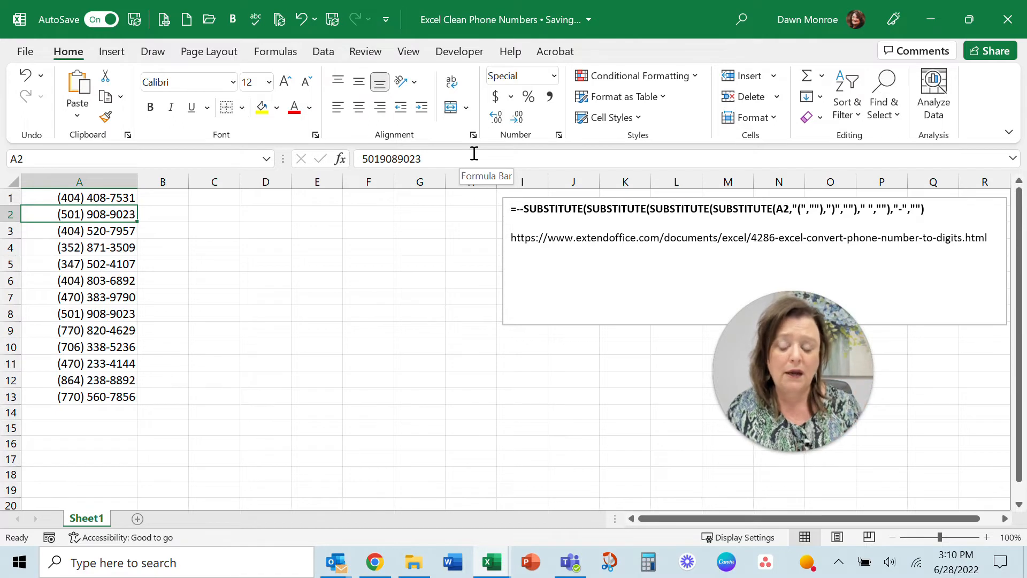
Copy the phone numbers in A1:A13 and paste them as values at B1.
drag(79, 198, 79, 230)
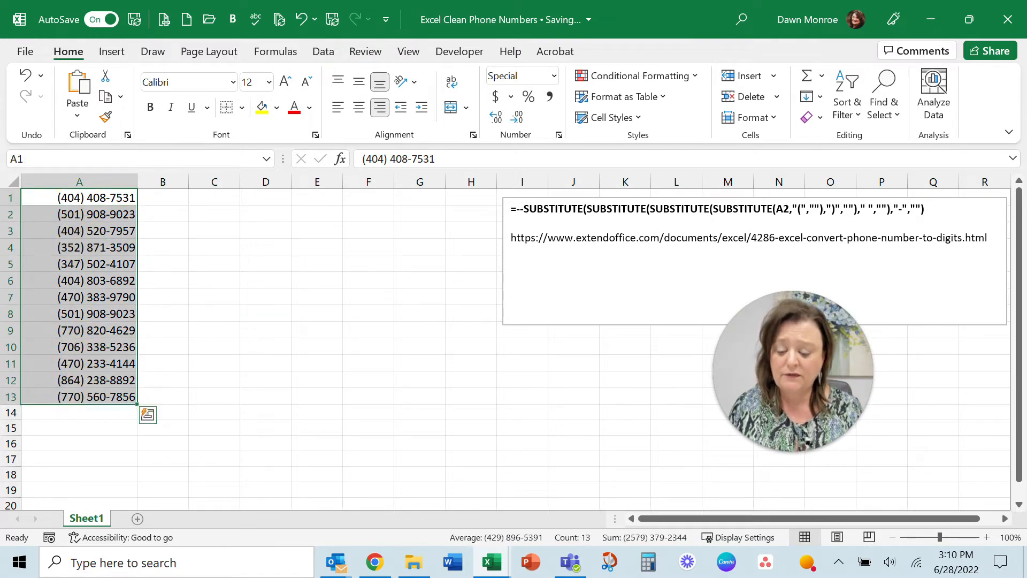
key(ctrl+c)
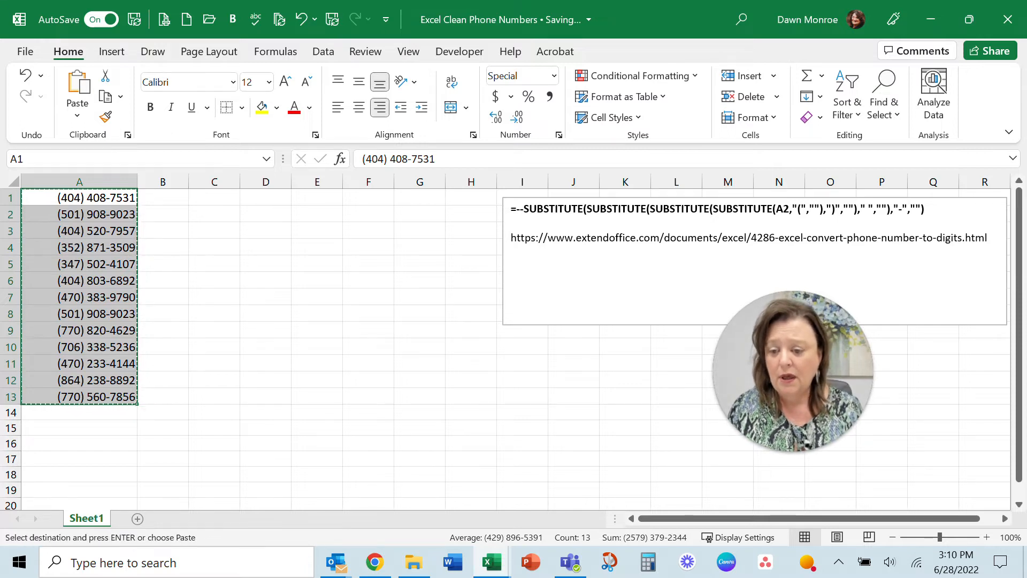
right_click(162, 197)
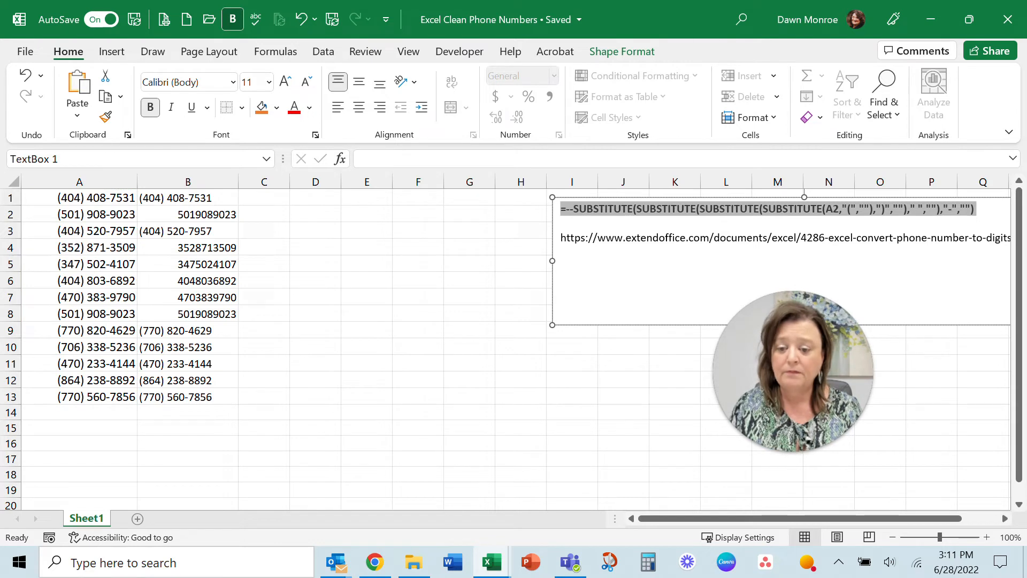
Widen column C, enter the SUBSTITUTE formula referencing A1 in C1, and fill to row 13.
click(470, 280)
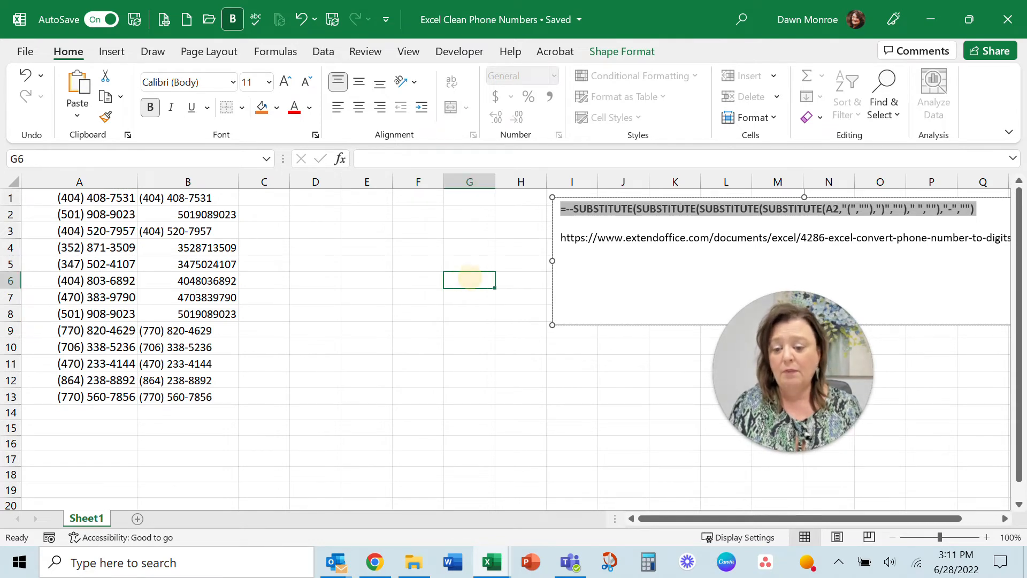
click(263, 197)
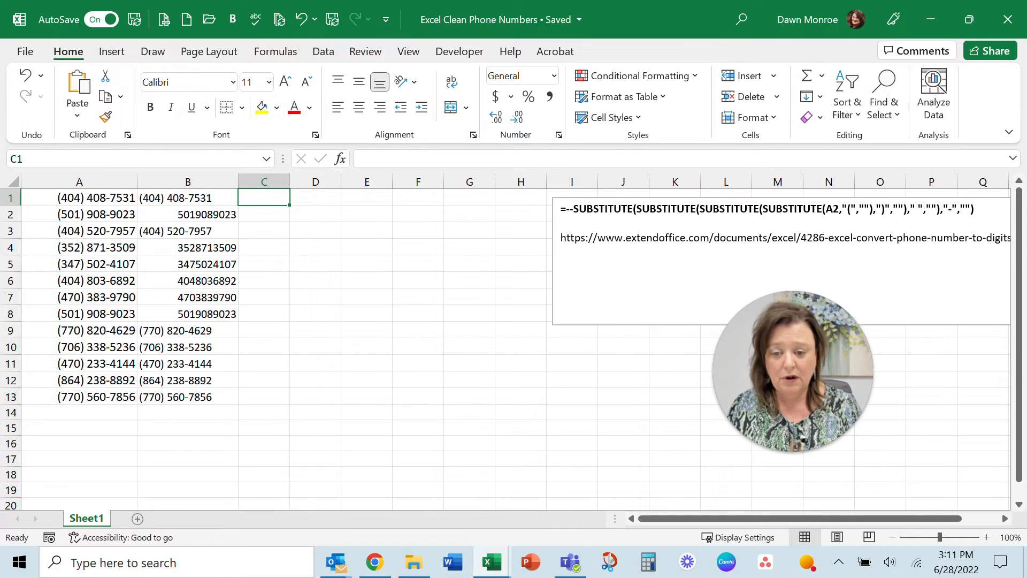
drag(289, 182, 350, 182)
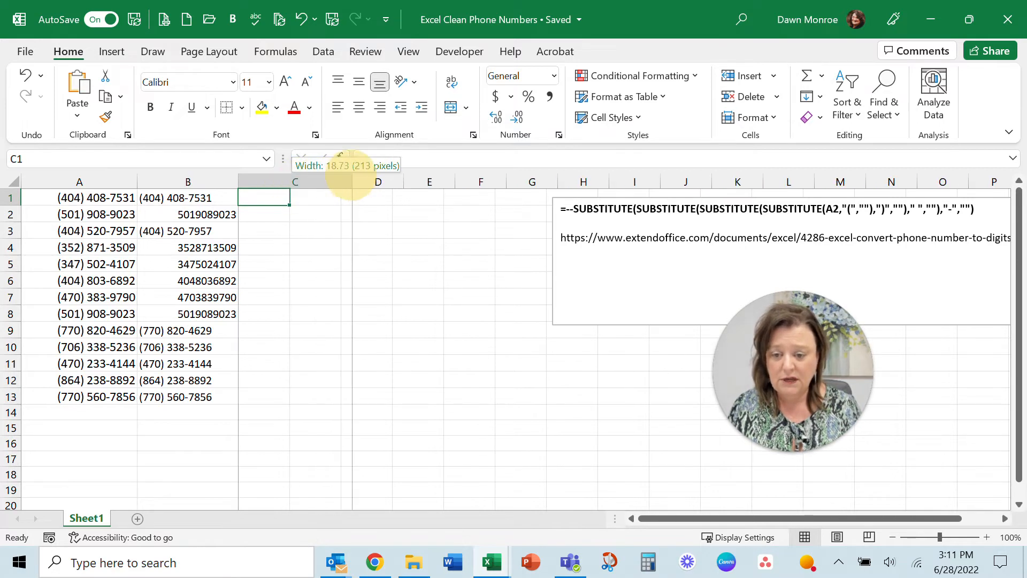
text(=)
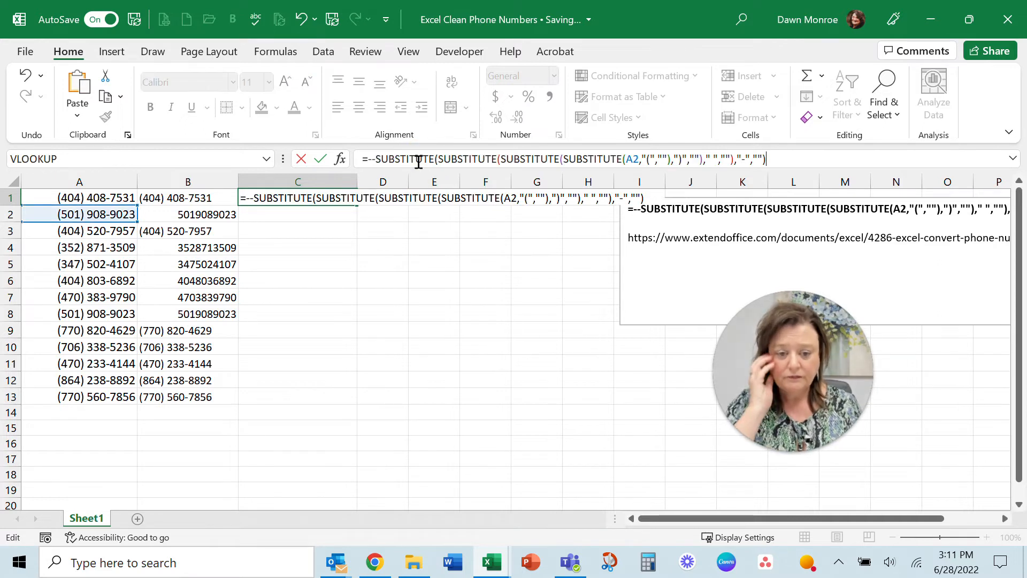
mouse_move(628, 158)
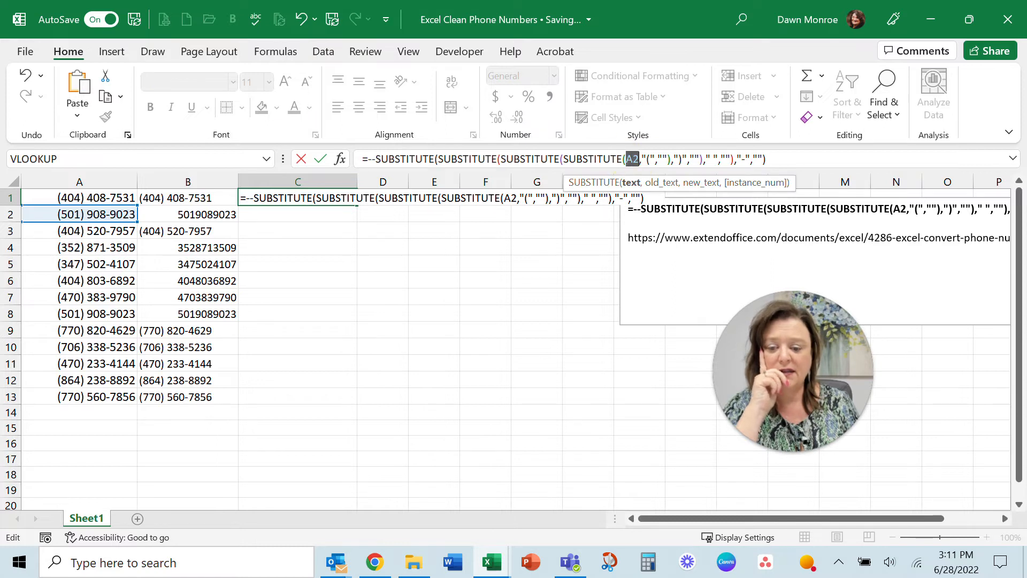
click(79, 198)
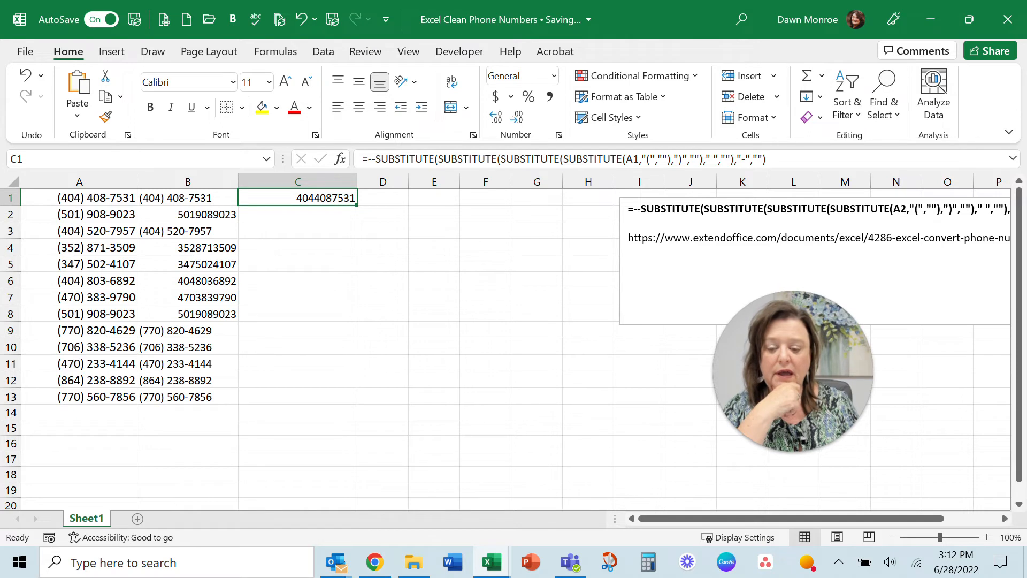
drag(356, 206, 357, 402)
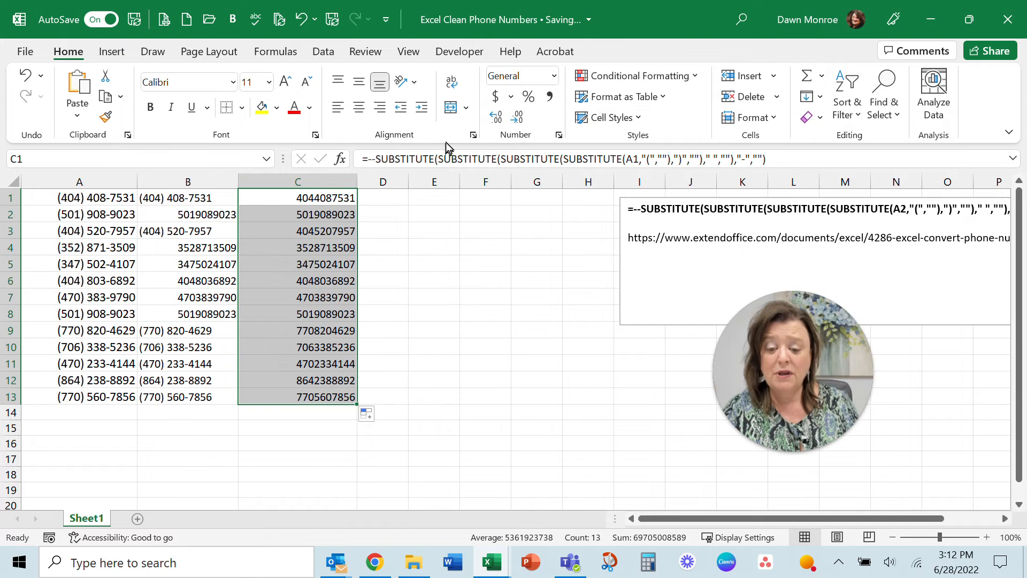
mouse_move(715, 160)
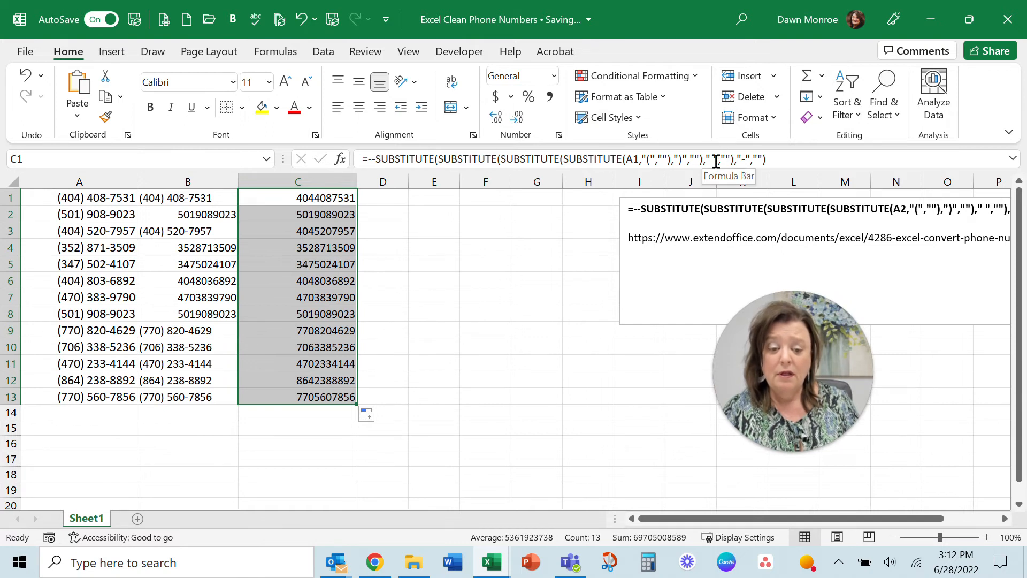
mouse_move(406, 152)
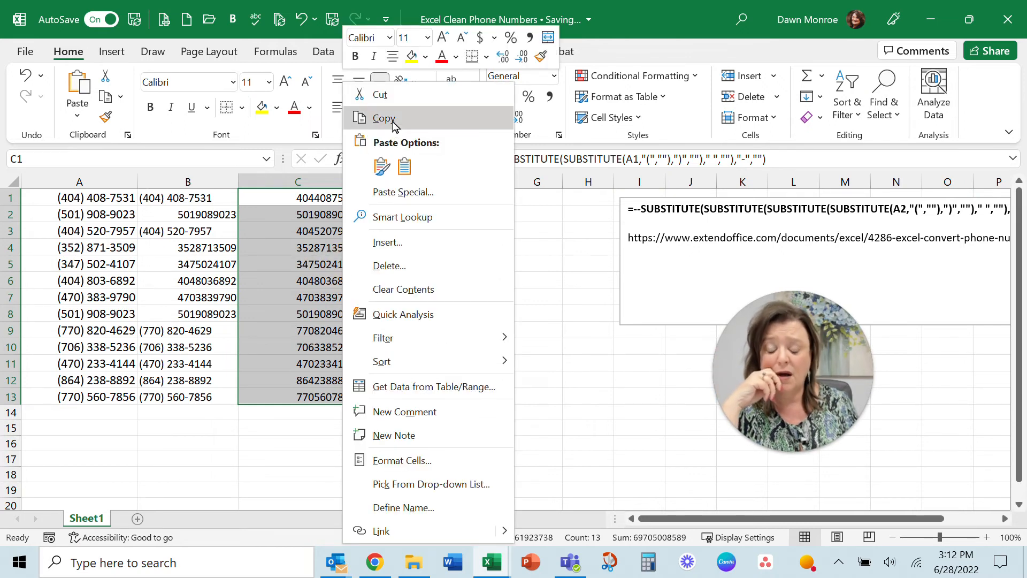
Paste column C's digits as values into D1, widen column D, and select D1:D13.
click(384, 118)
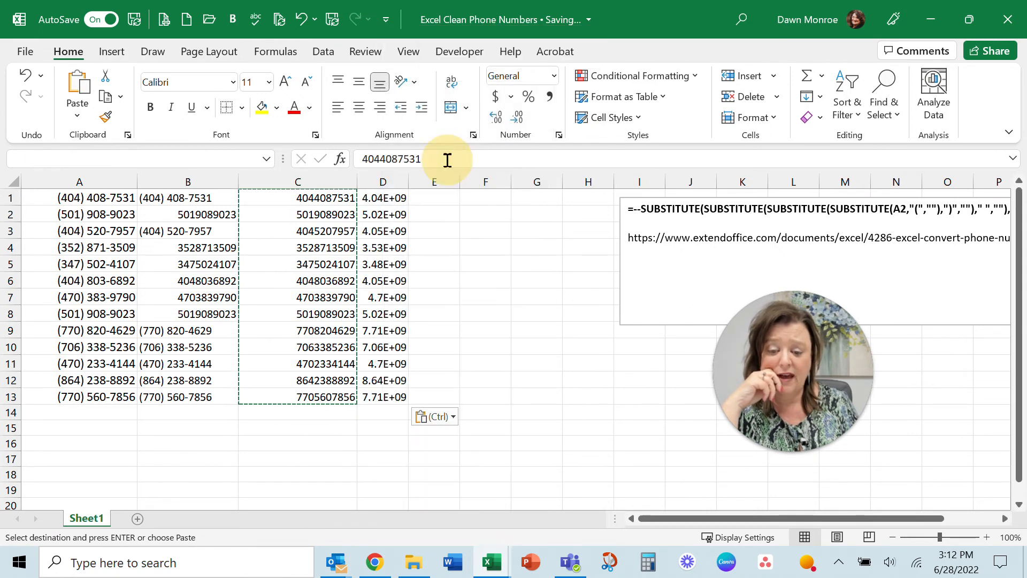
click(409, 198)
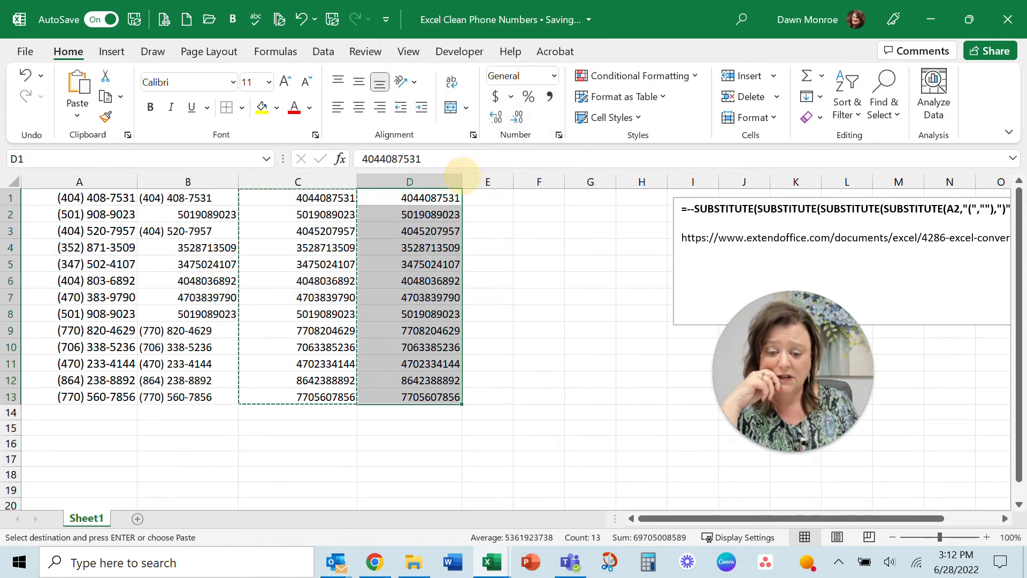
click(409, 198)
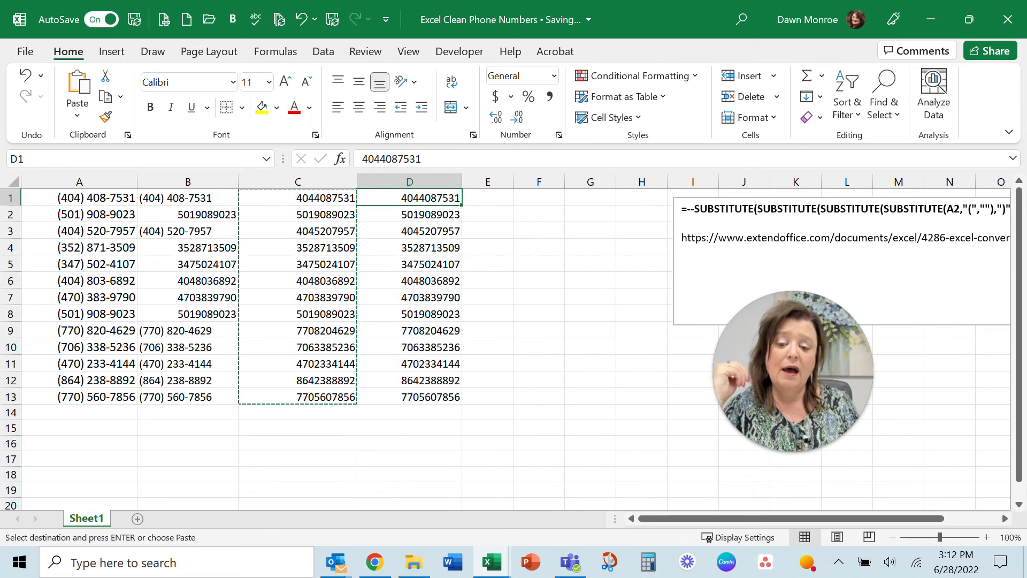
click(298, 198)
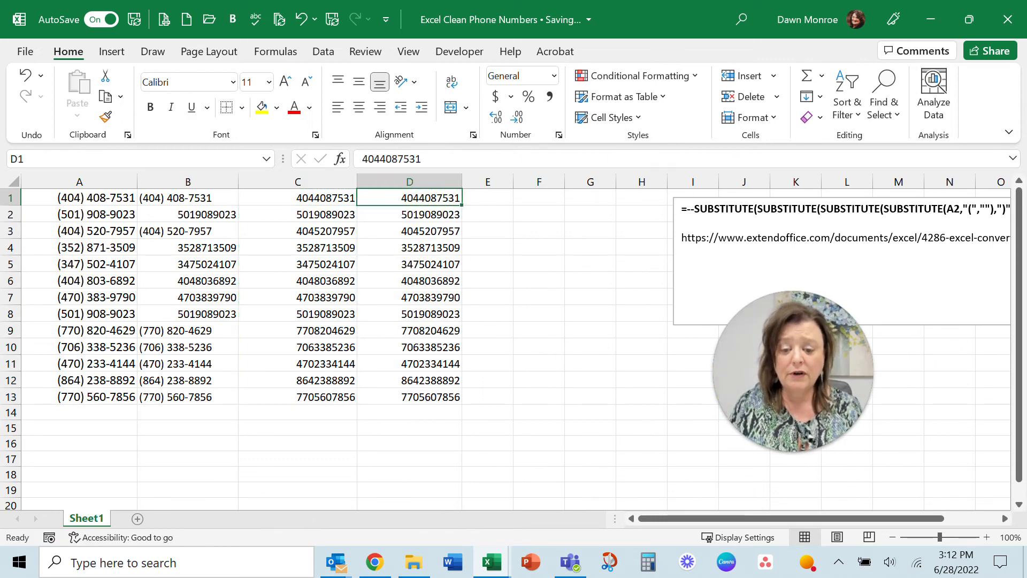
drag(409, 197, 409, 247)
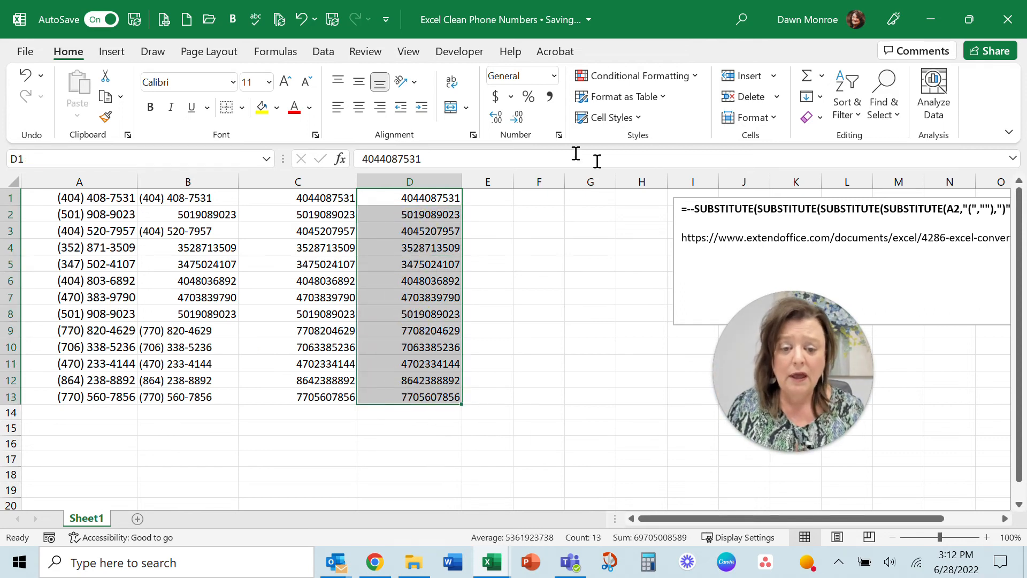
Apply the Special > Phone Number format to D1:D13 through More Number Formats.
click(552, 75)
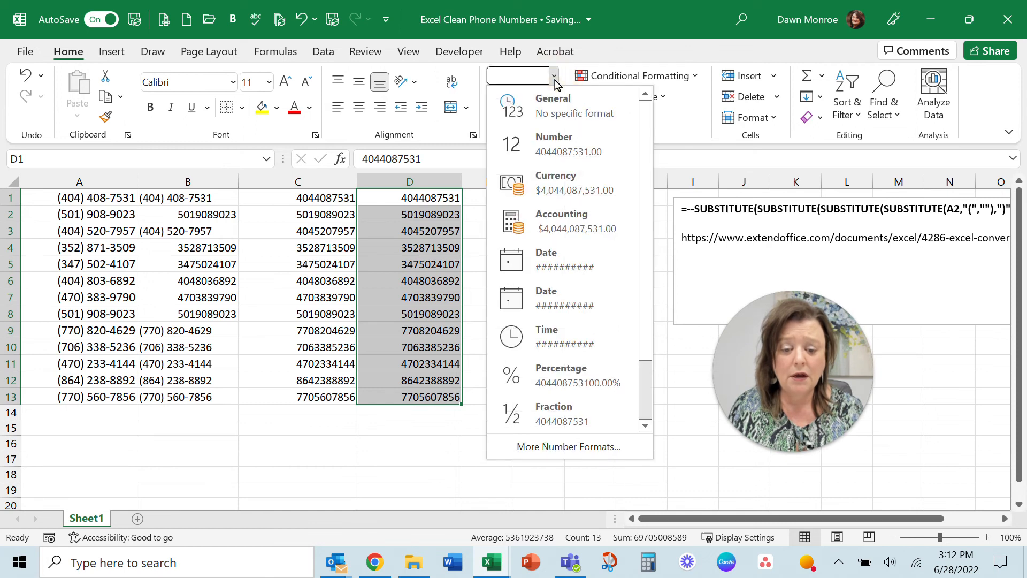
mouse_move(560, 444)
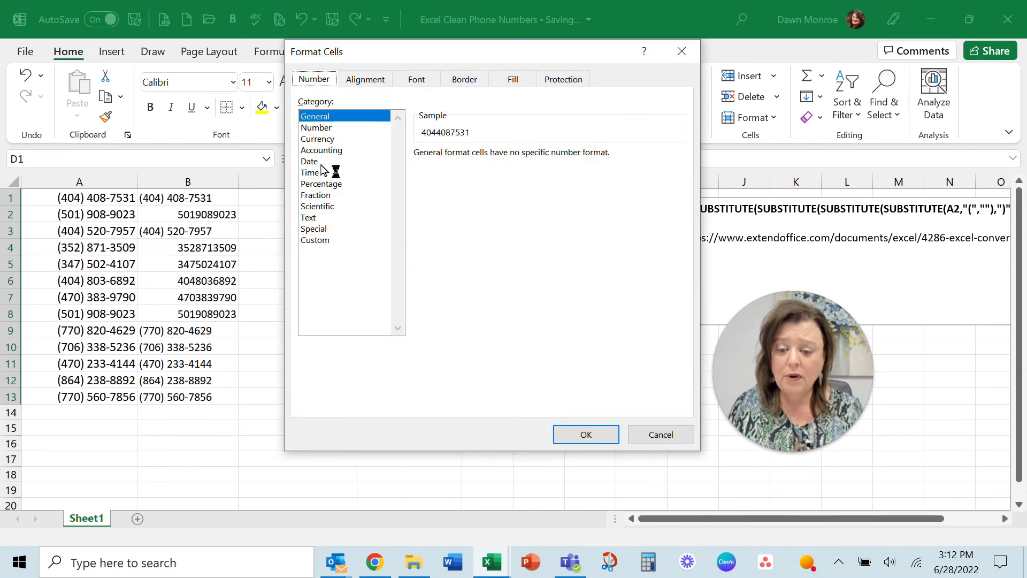
click(314, 228)
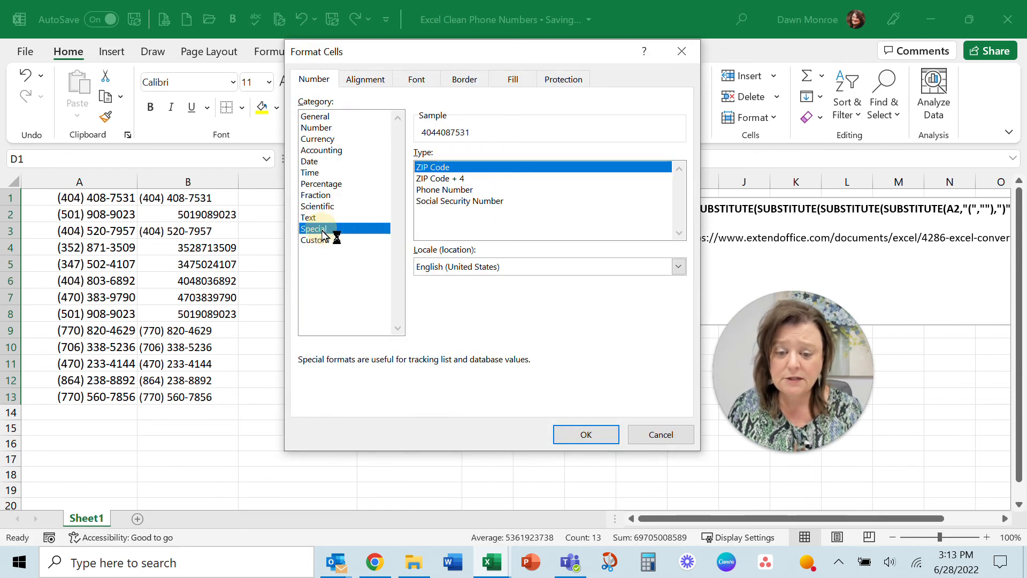
click(444, 190)
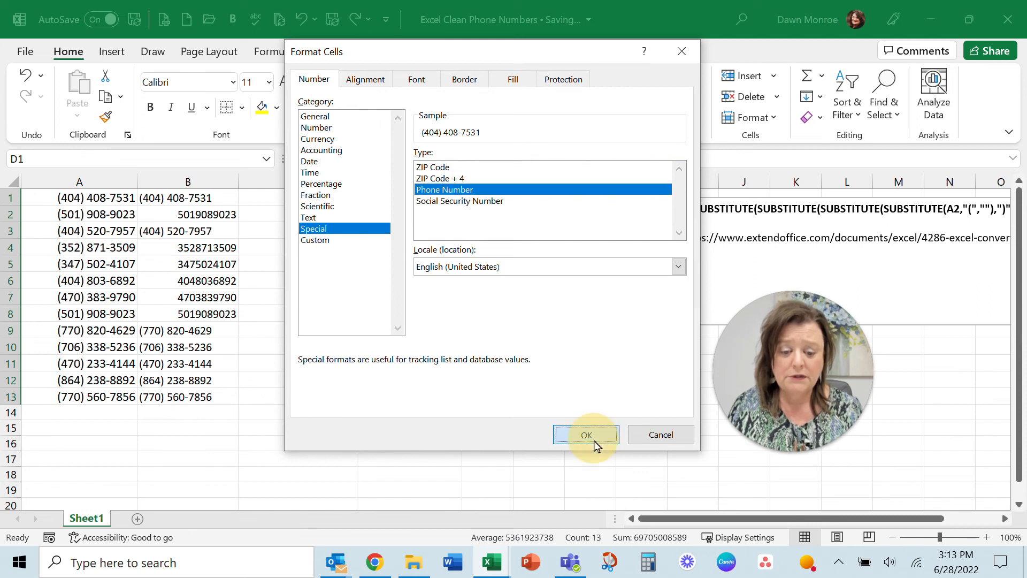
click(585, 434)
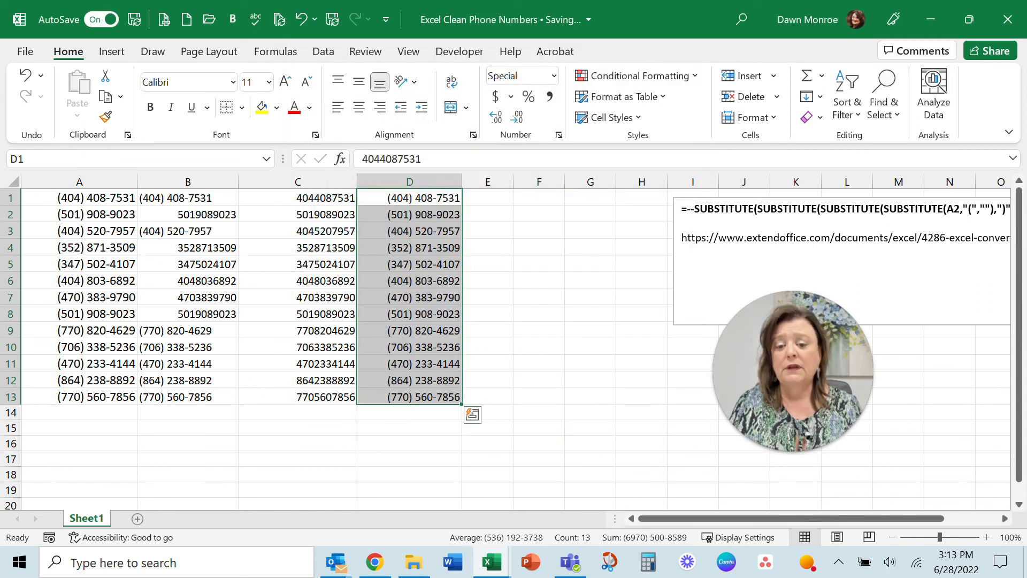
double_click(410, 198)
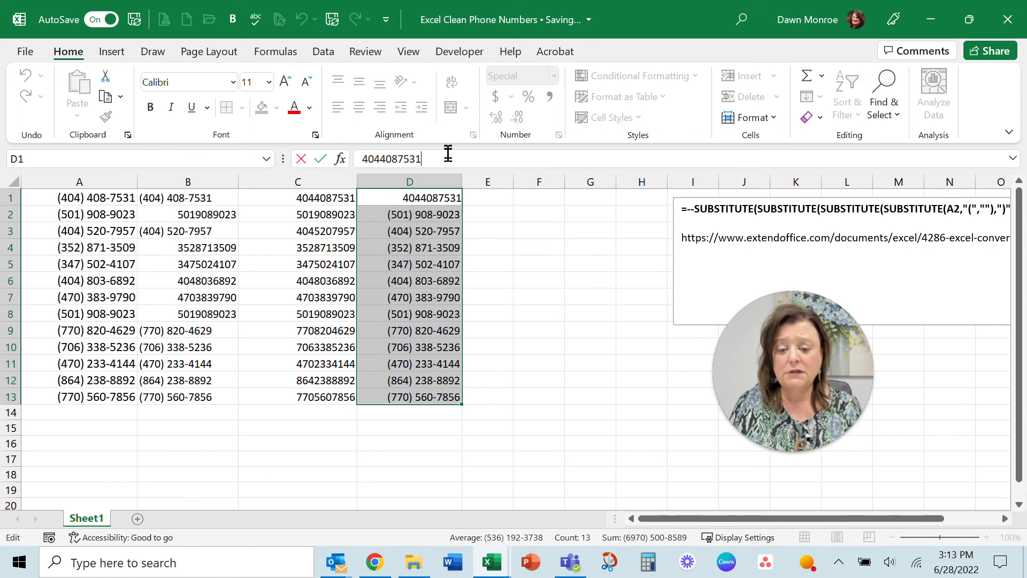
key(enter)
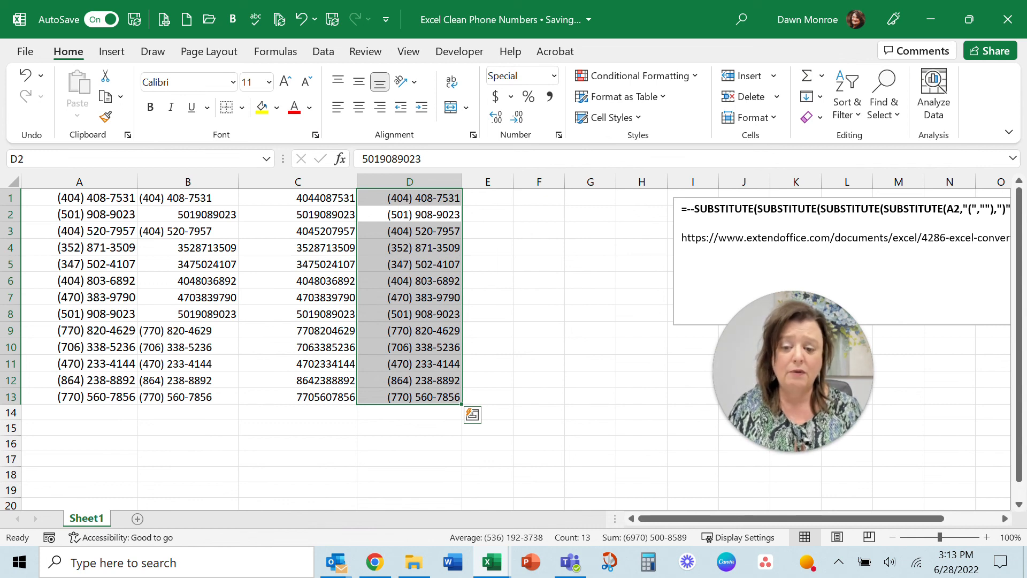
click(539, 330)
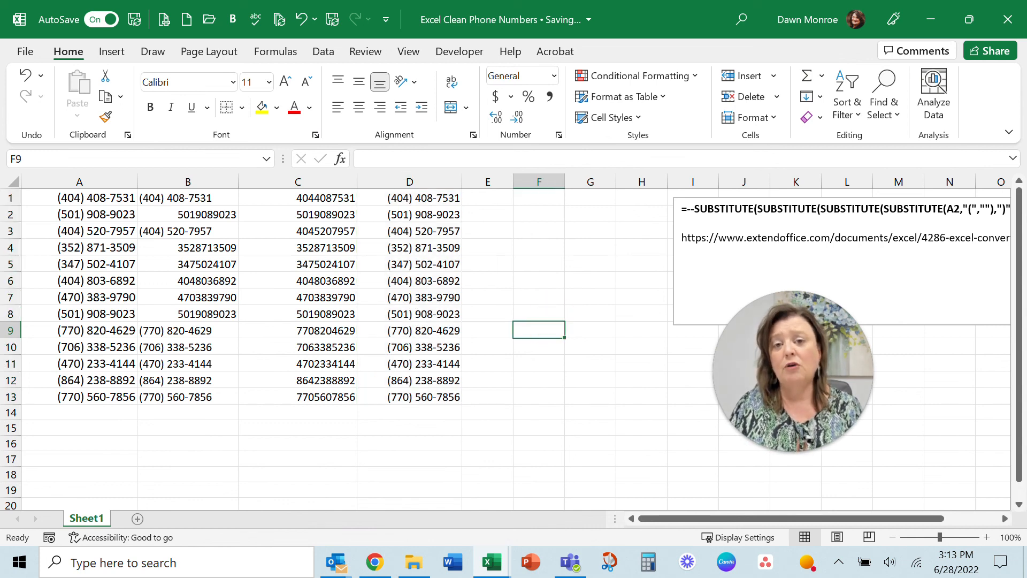